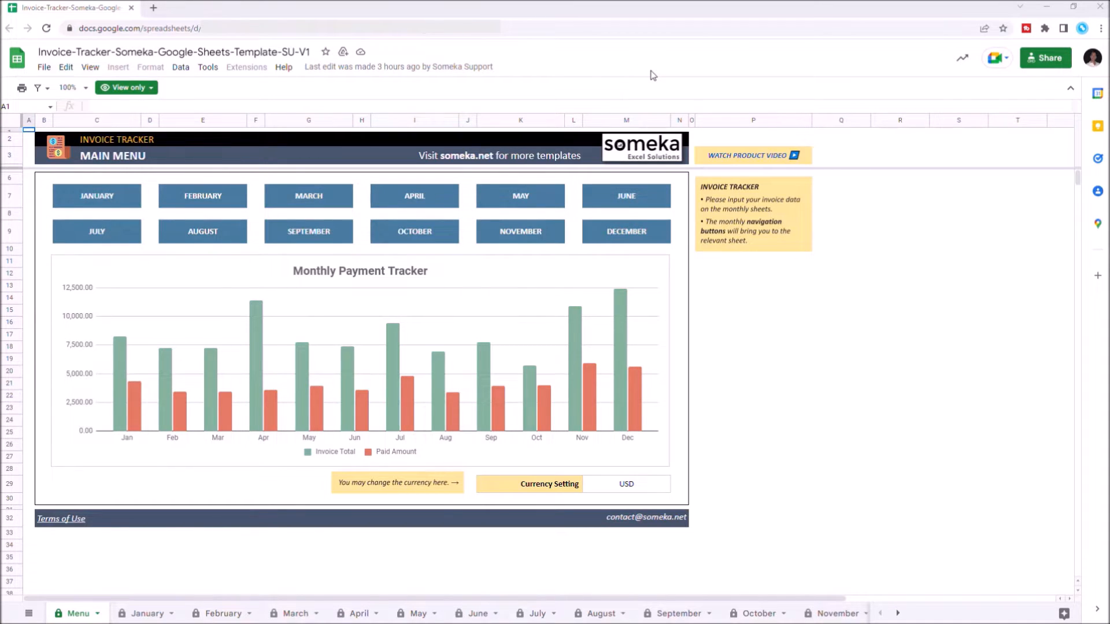
pyautogui.moveTo(223, 42)
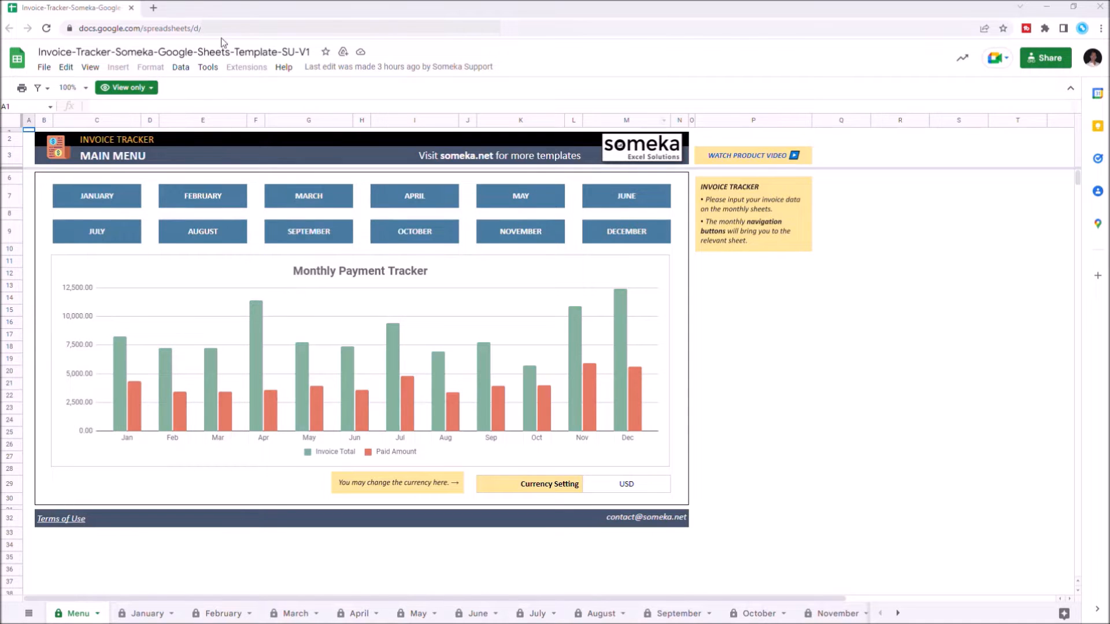
# - Copy the Invoice Tracker template into My Drive under its suggested name
pyautogui.click(44, 67)
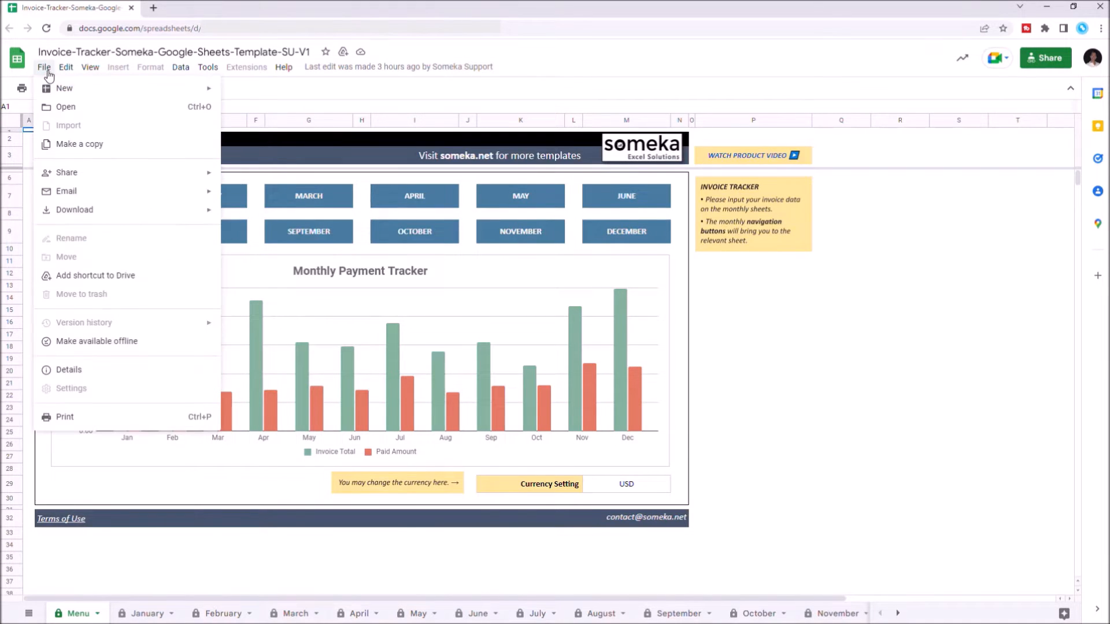
pyautogui.click(80, 144)
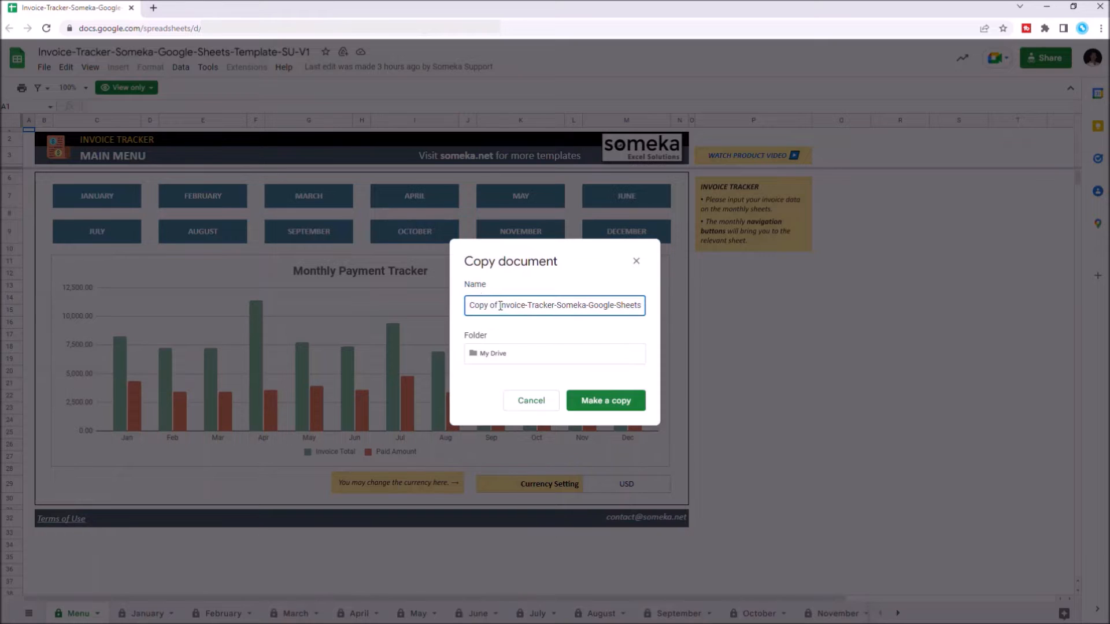
pyautogui.click(605, 400)
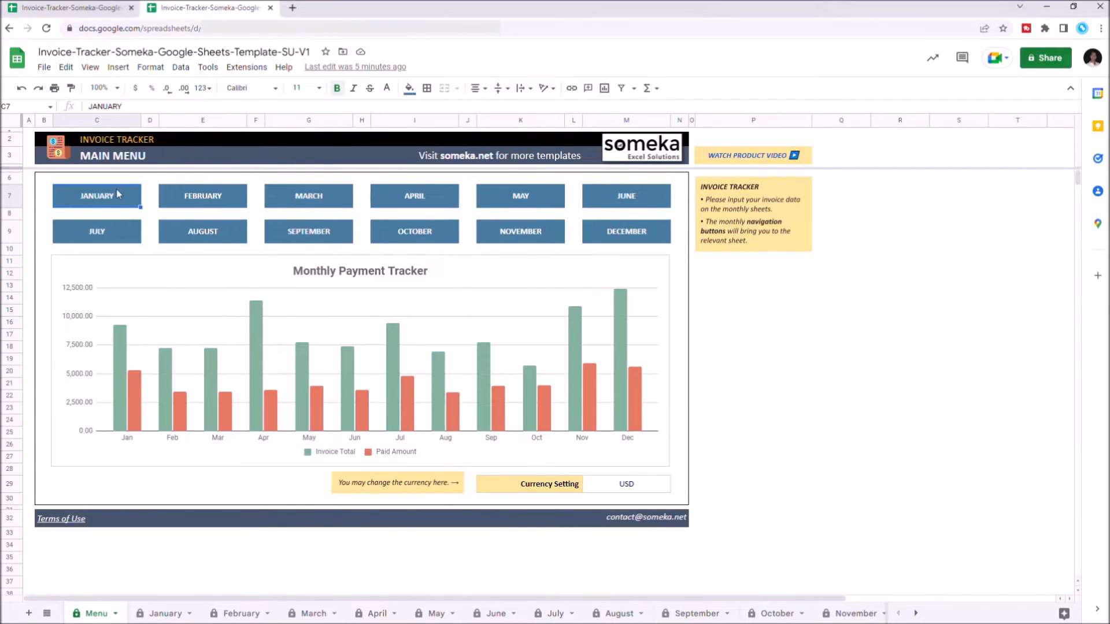
pyautogui.click(97, 195)
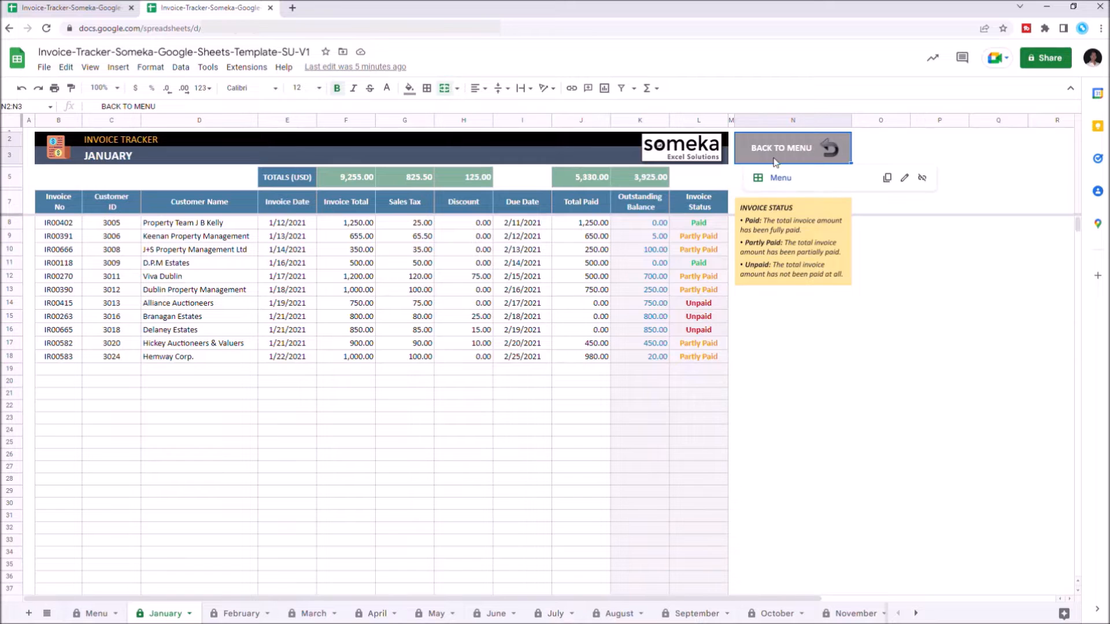
pyautogui.click(792, 148)
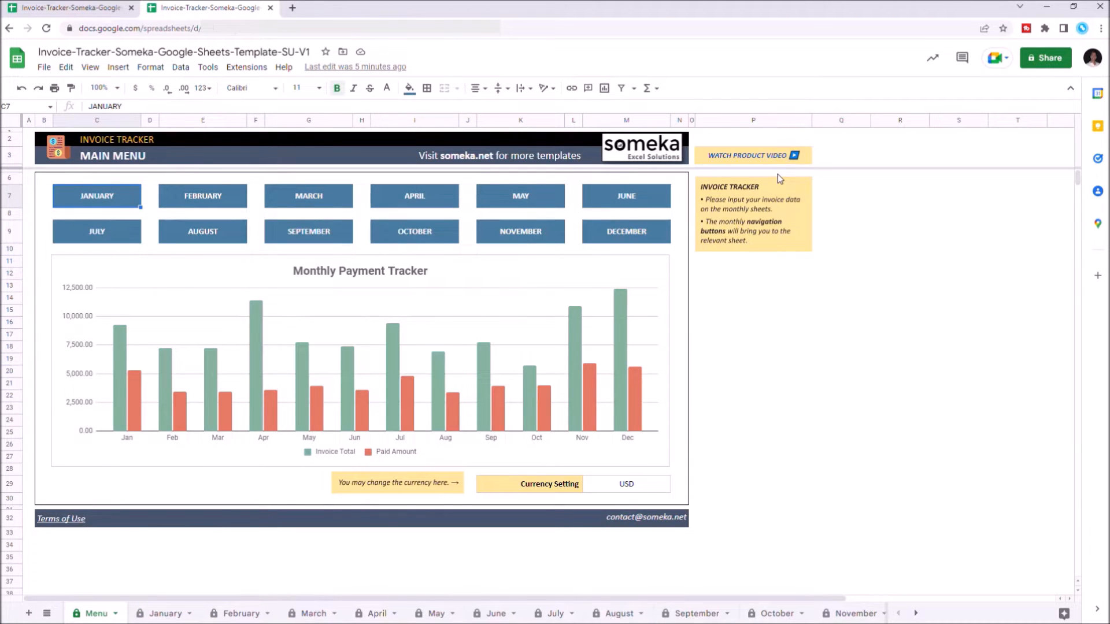
pyautogui.moveTo(413, 196)
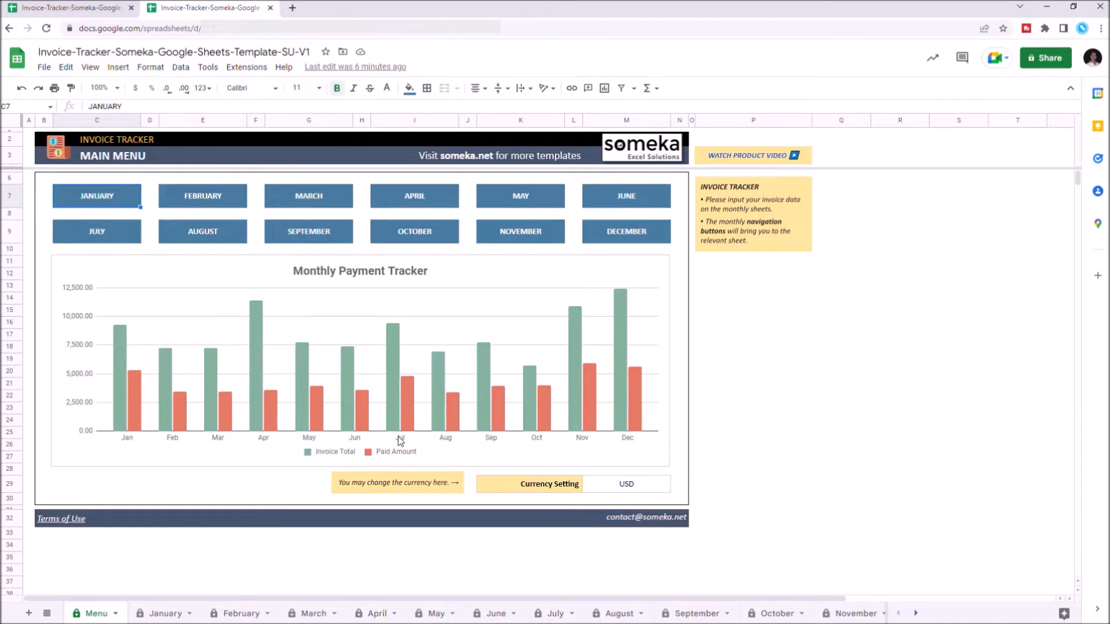
pyautogui.moveTo(690, 472)
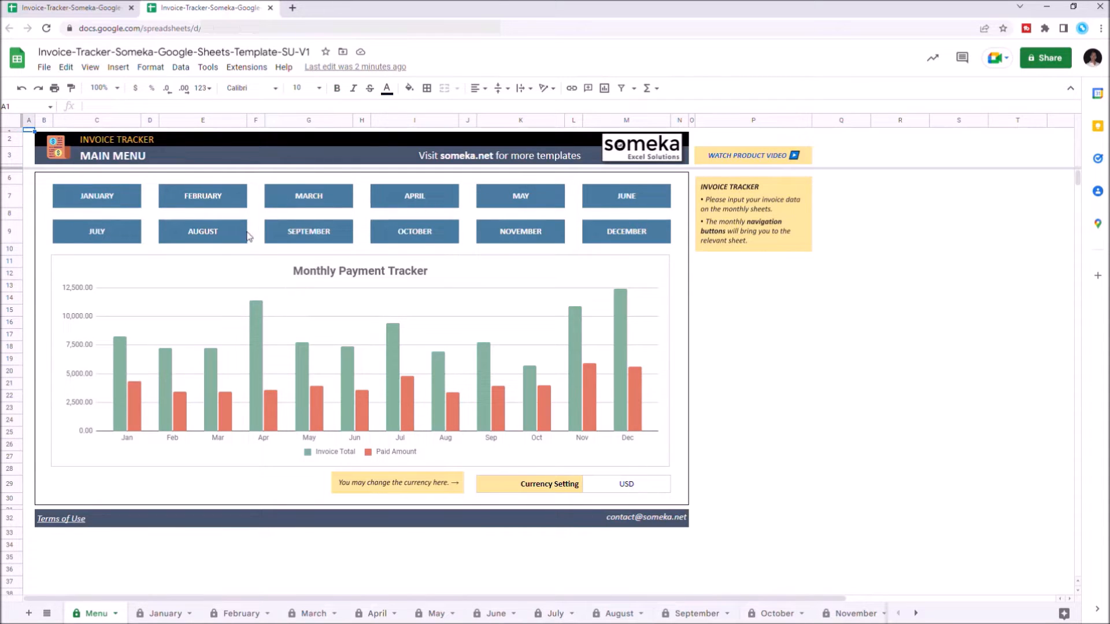
# - Jump from the Menu sheet to the JANUARY invoice tab
pyautogui.click(96, 195)
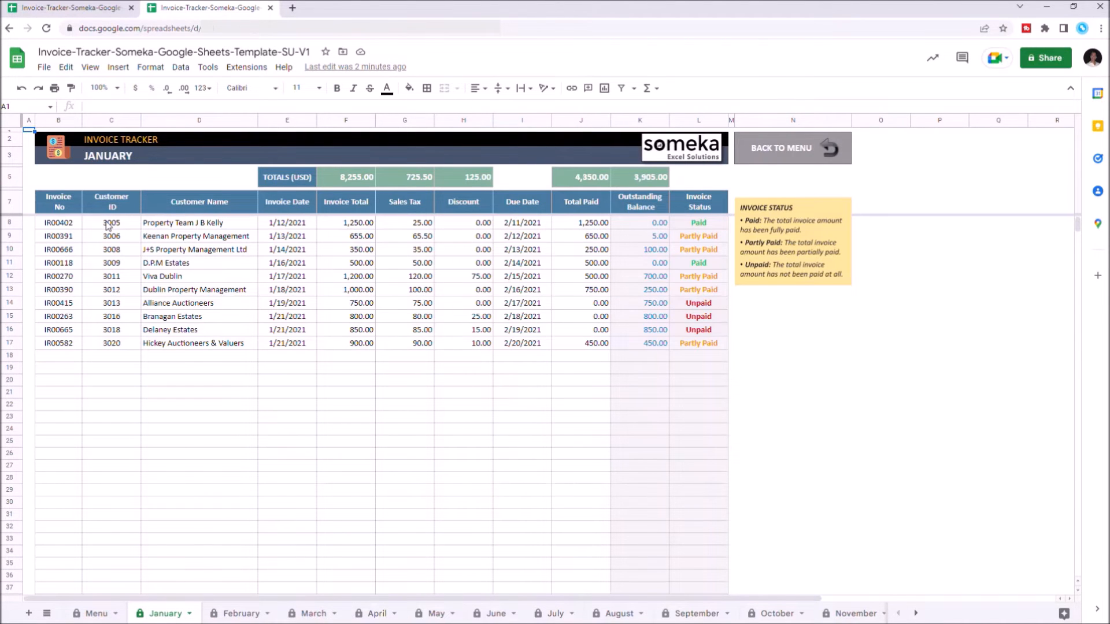
pyautogui.moveTo(551, 416)
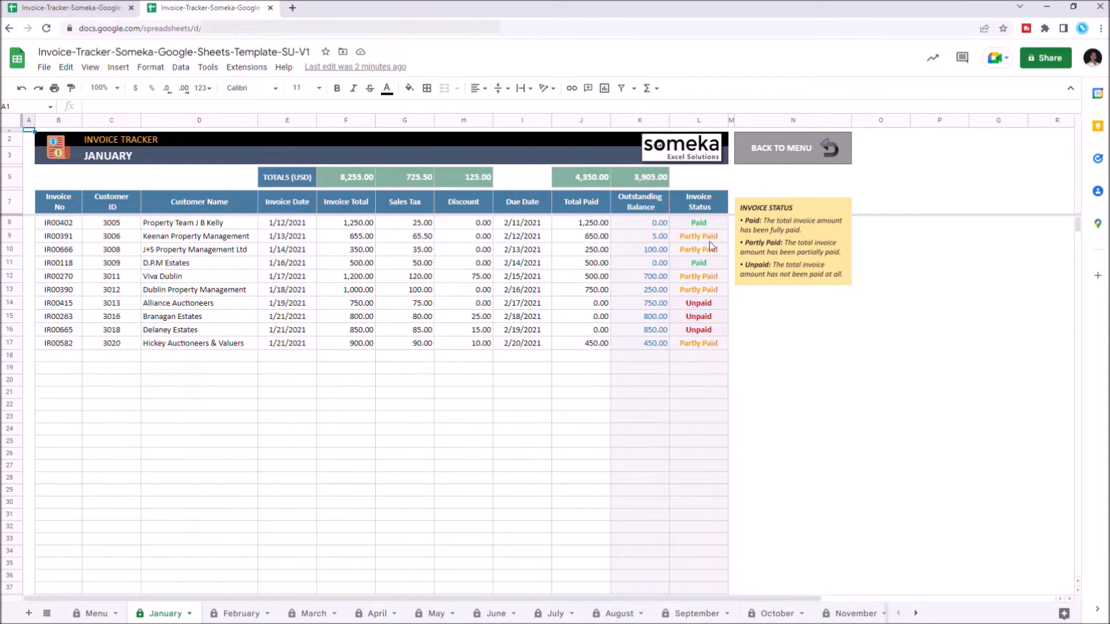
pyautogui.moveTo(768, 271)
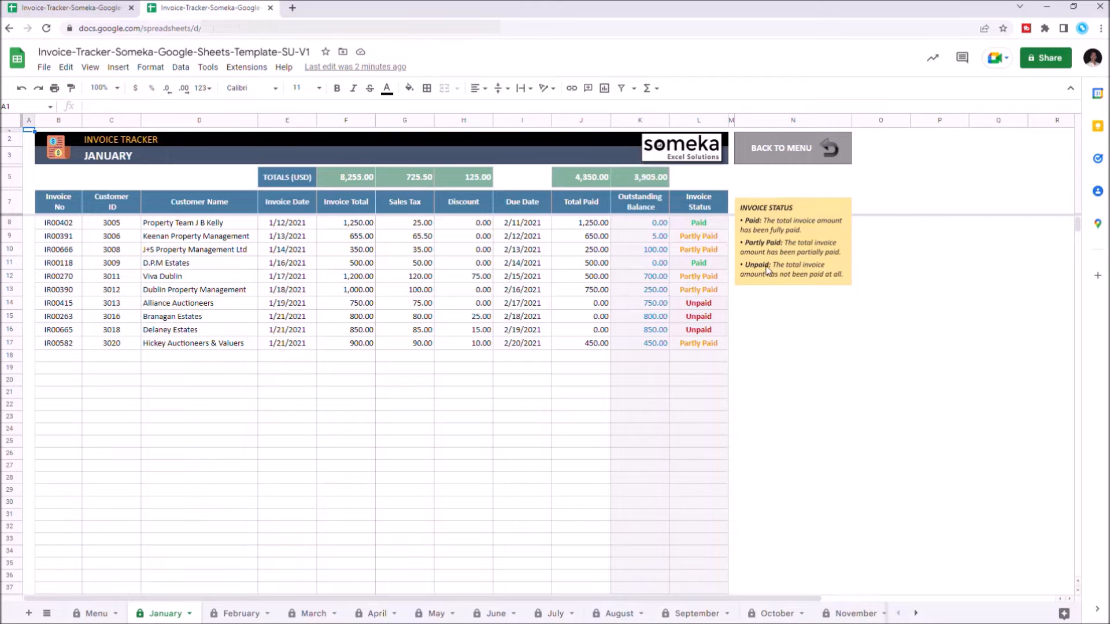
pyautogui.moveTo(729, 274)
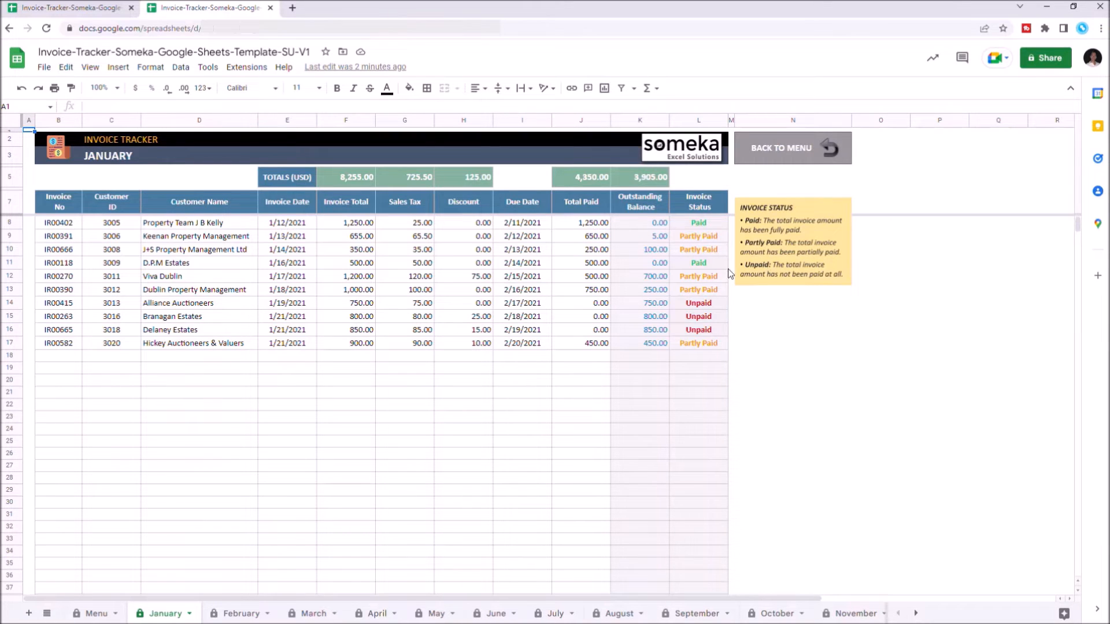
pyautogui.moveTo(706, 322)
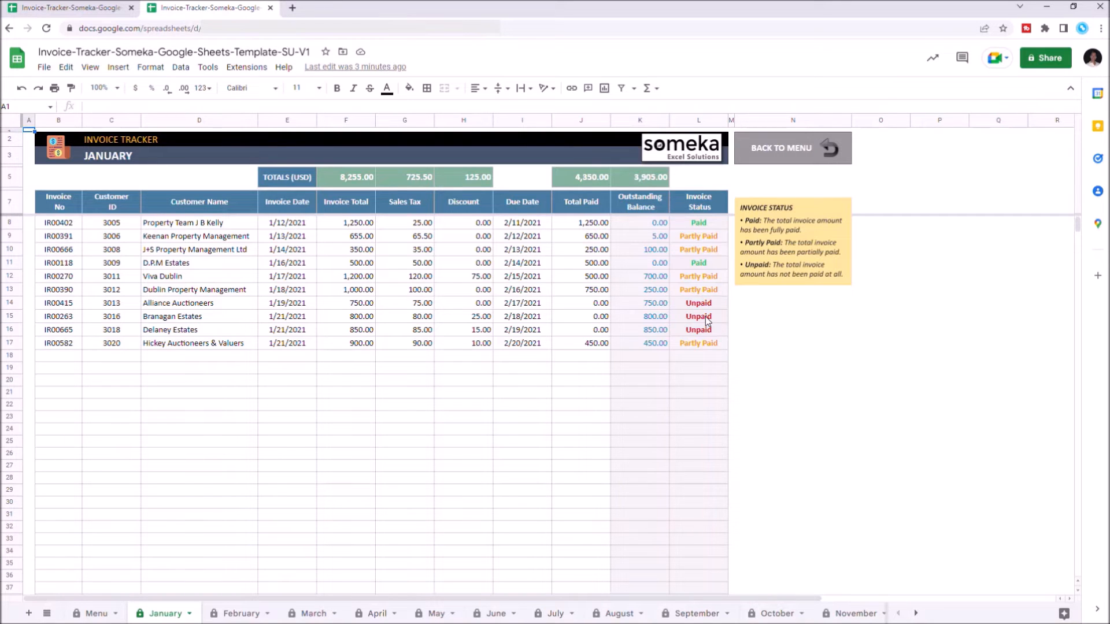
pyautogui.moveTo(655, 358)
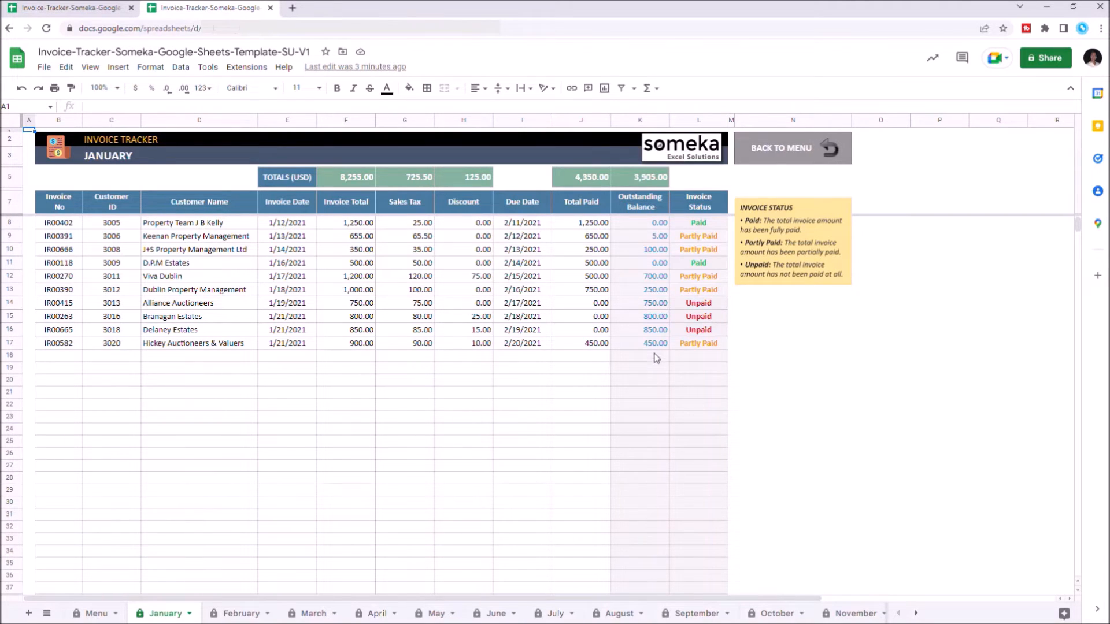
pyautogui.moveTo(363, 184)
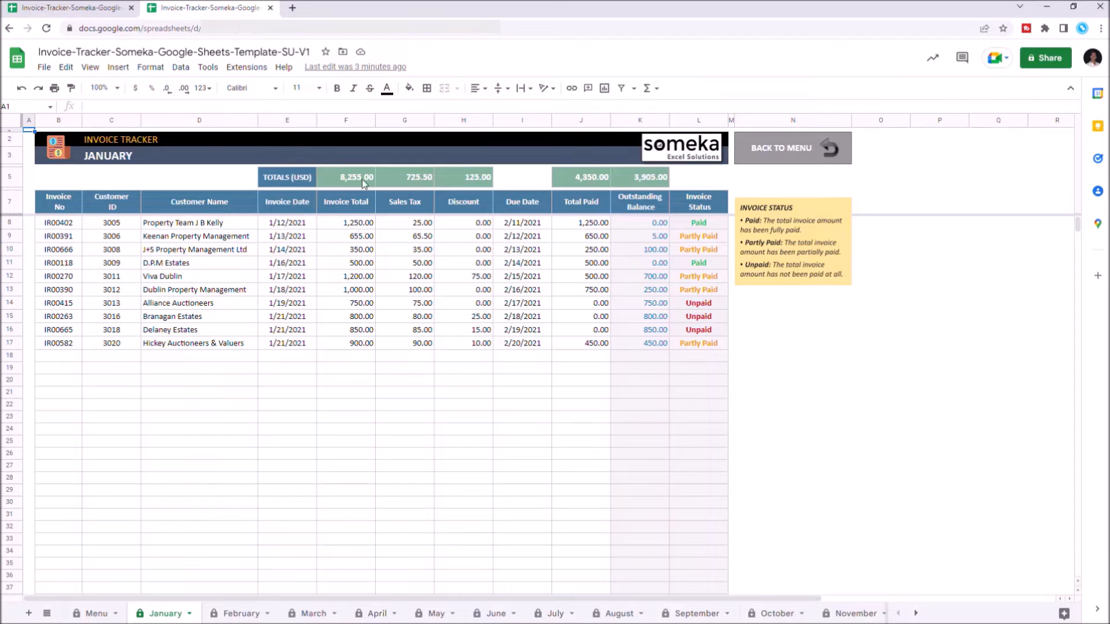
pyautogui.moveTo(378, 161)
pyautogui.write('3024')
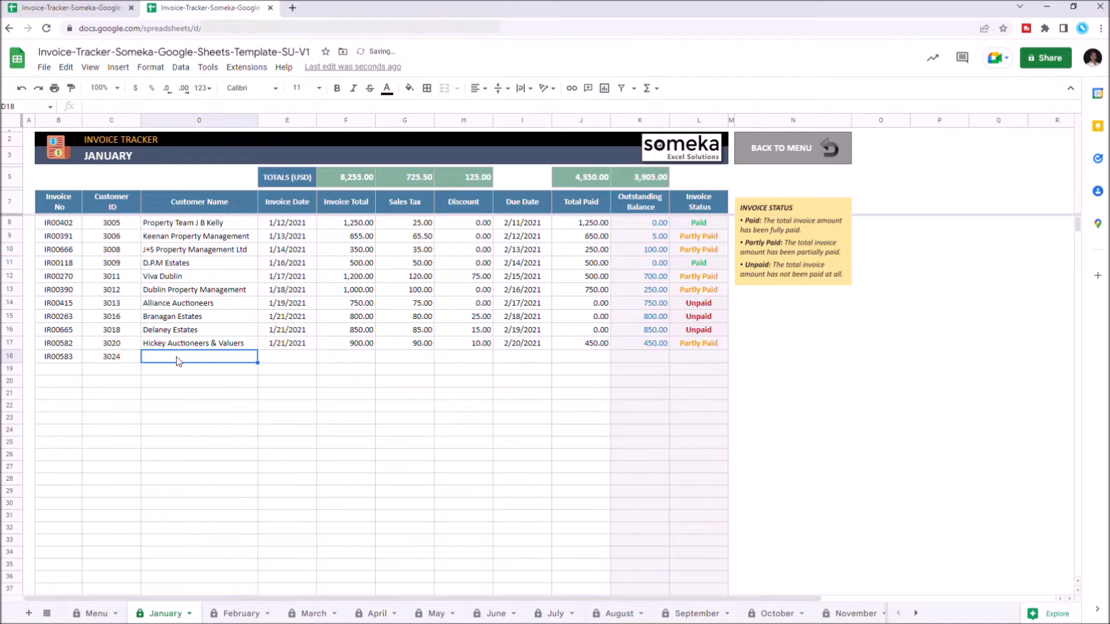
# - Enter Hemway Corp., date 1/22/20, total 1000, tax 1, due 2/2, then return to Menu
pyautogui.write('Hemway Clorp.')
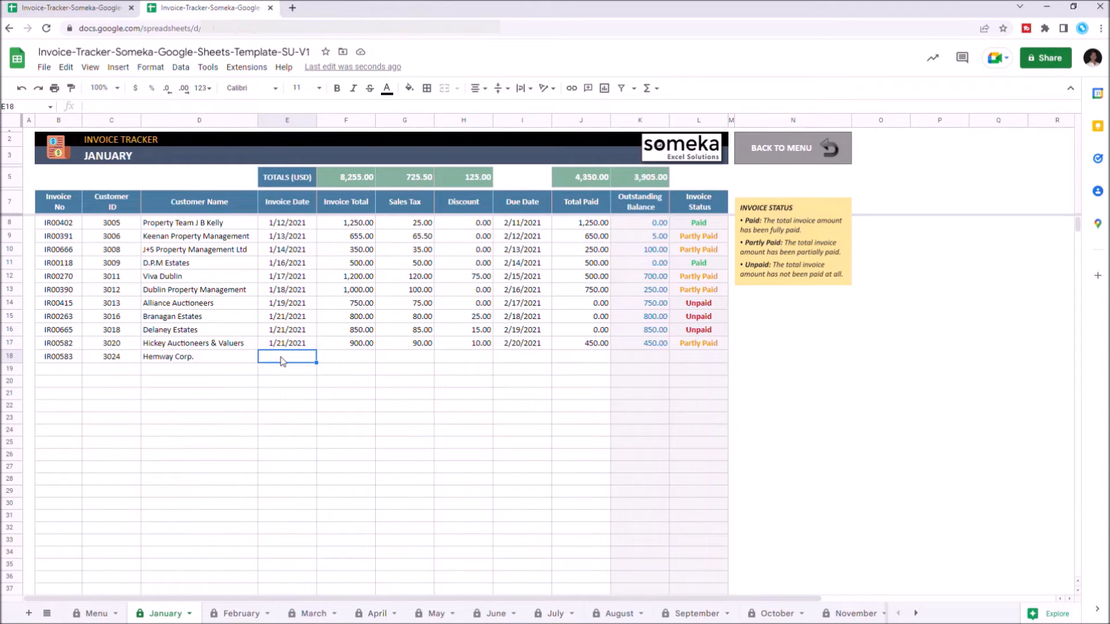
pyautogui.write('1/22/20')
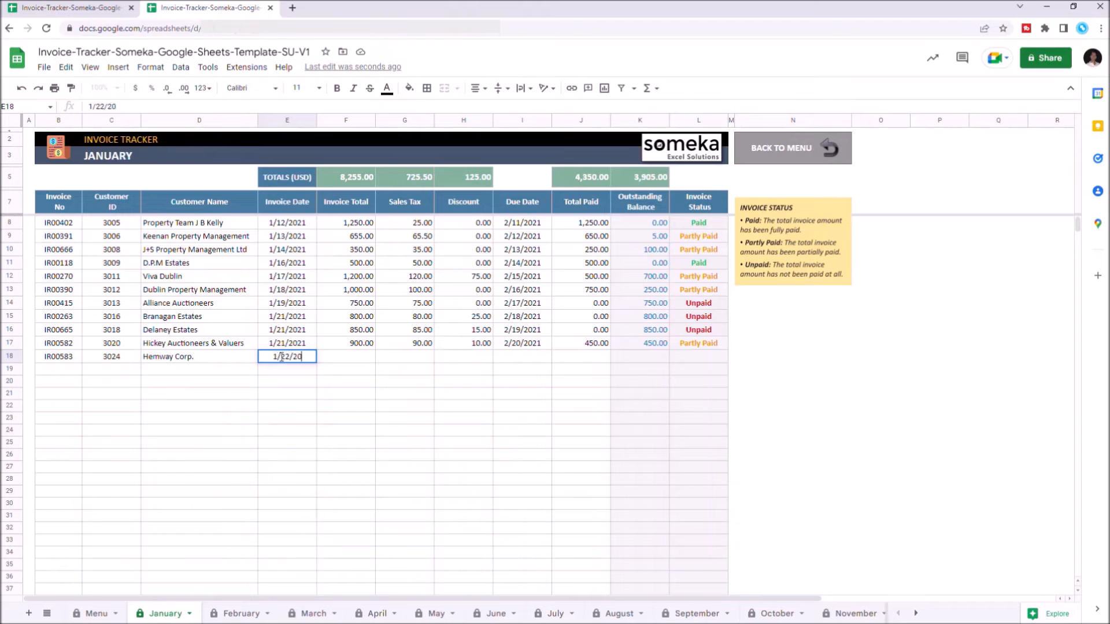
pyautogui.write('1000')
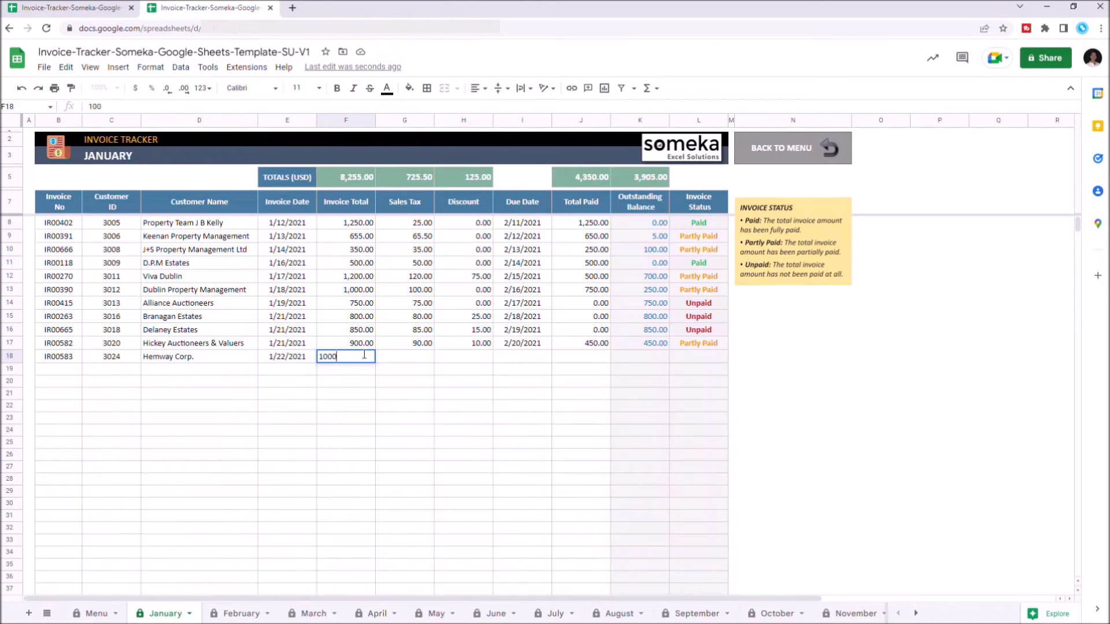
pyautogui.write('1')
pyautogui.click(464, 356)
pyautogui.write('0')
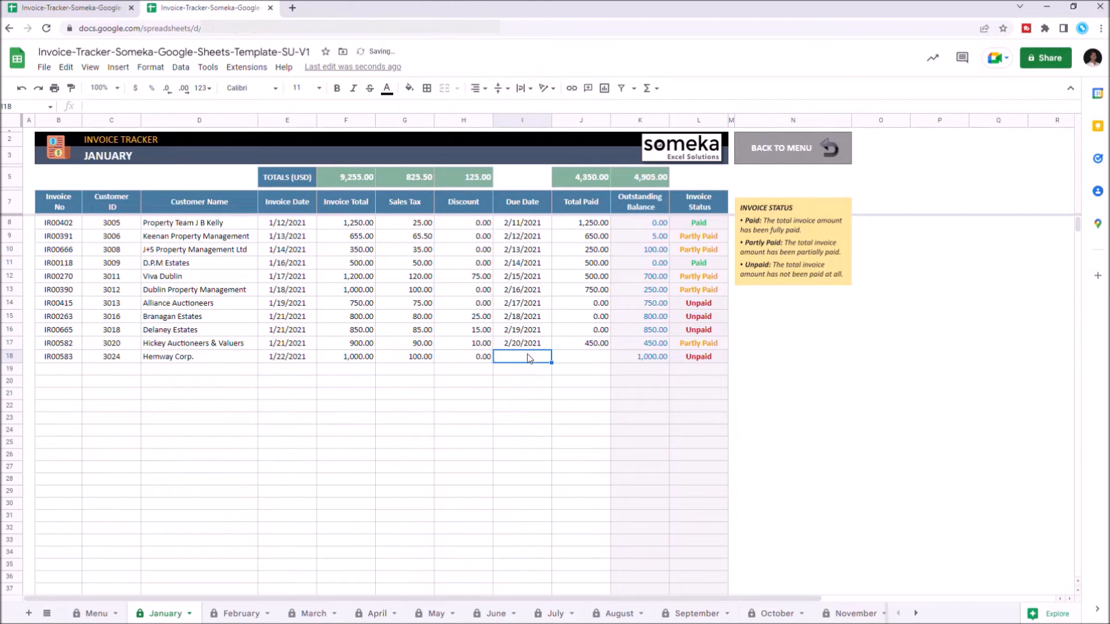
pyautogui.write('2/25/2021')
pyautogui.click(581, 356)
pyautogui.write('980')
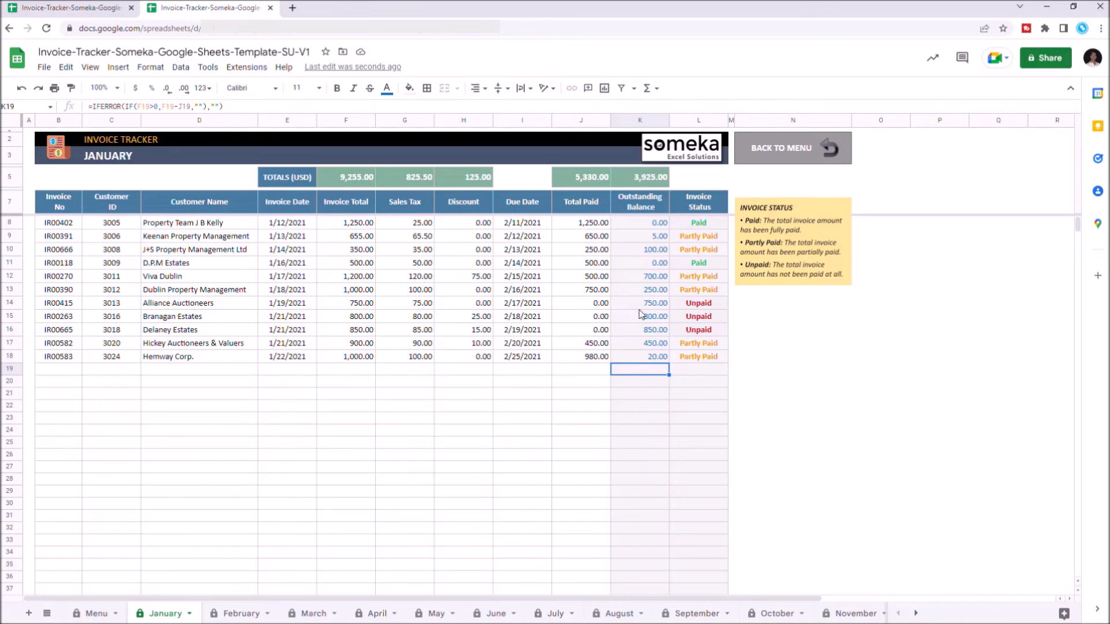
pyautogui.moveTo(718, 375)
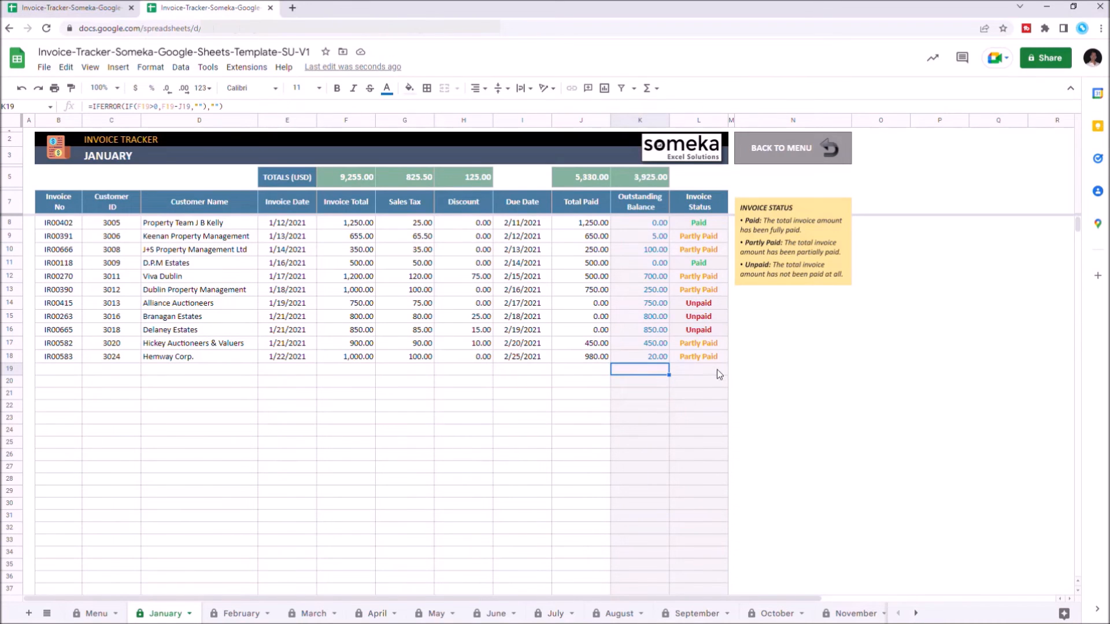
pyautogui.click(791, 148)
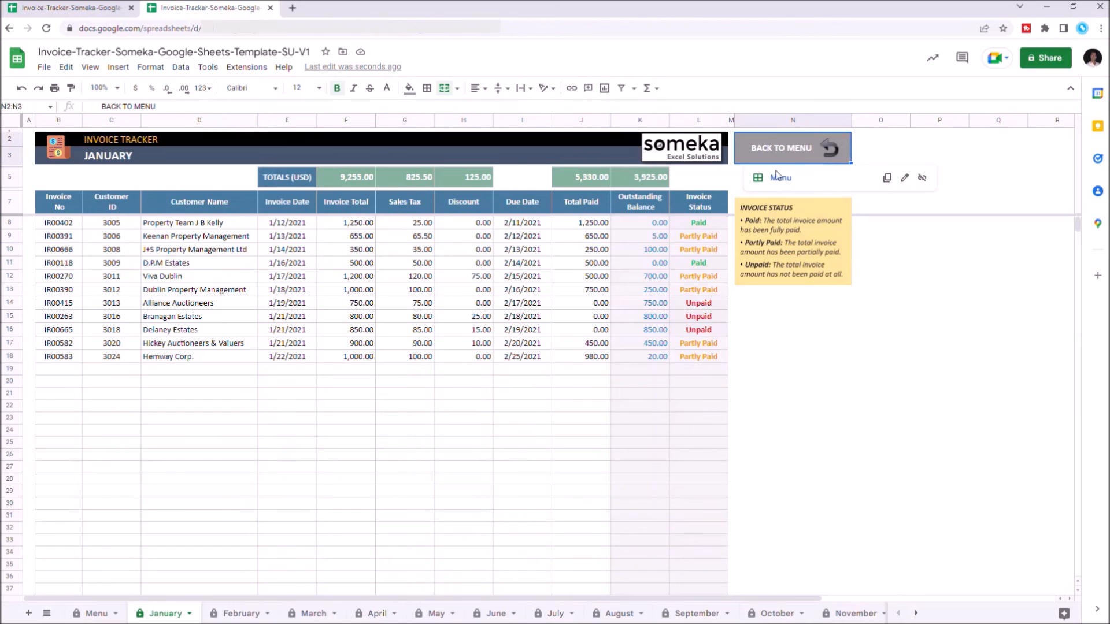